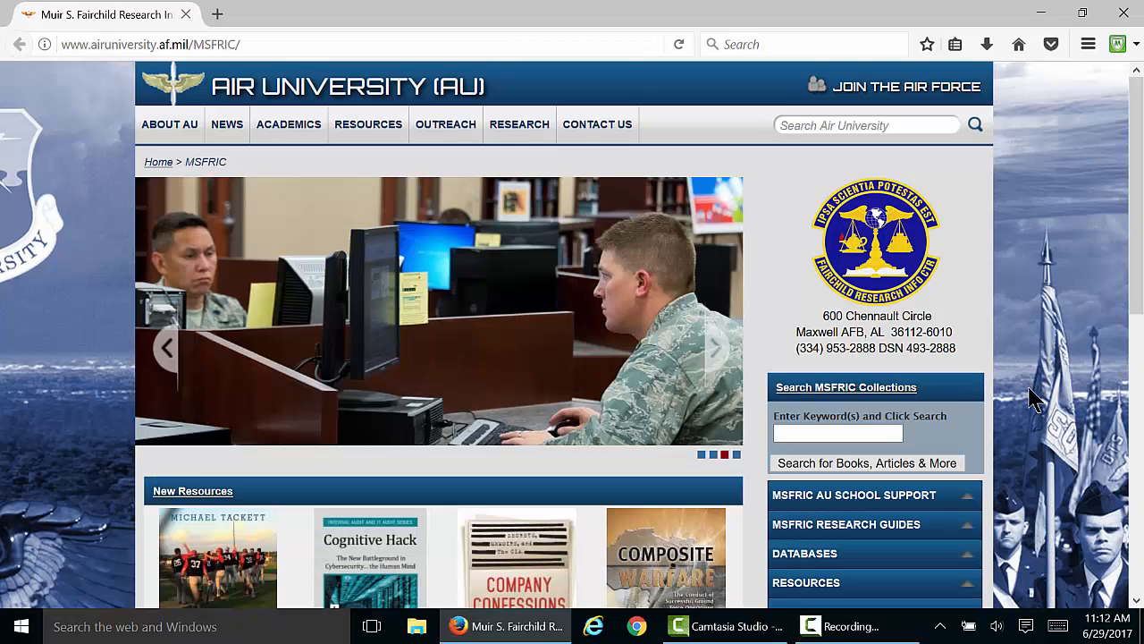
Run a keyword search for 'ISIS' across the MSFRIC collections
{"action": "left_click", "coordinate": [838, 432]}
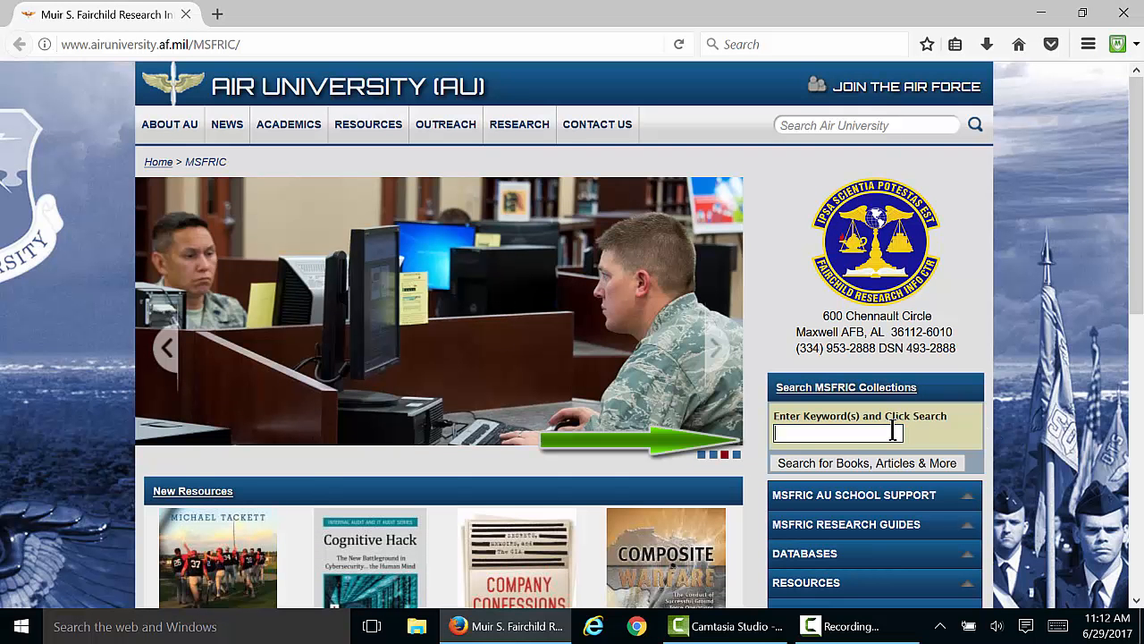
{"action": "type", "text": "ISIS"}
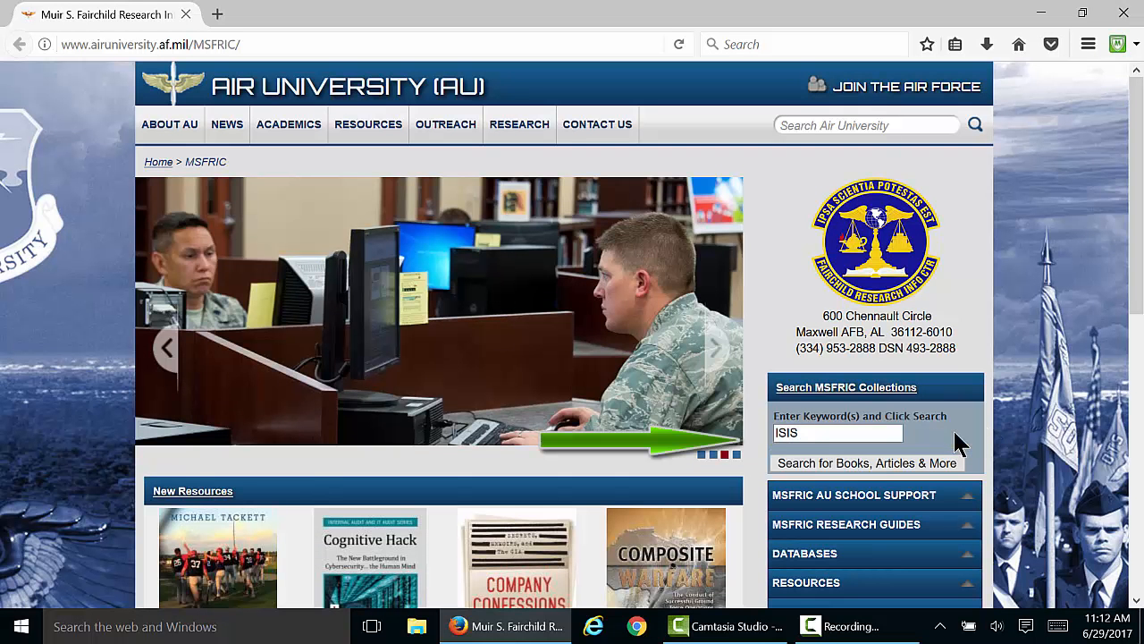
{"action": "left_click", "coordinate": [865, 463]}
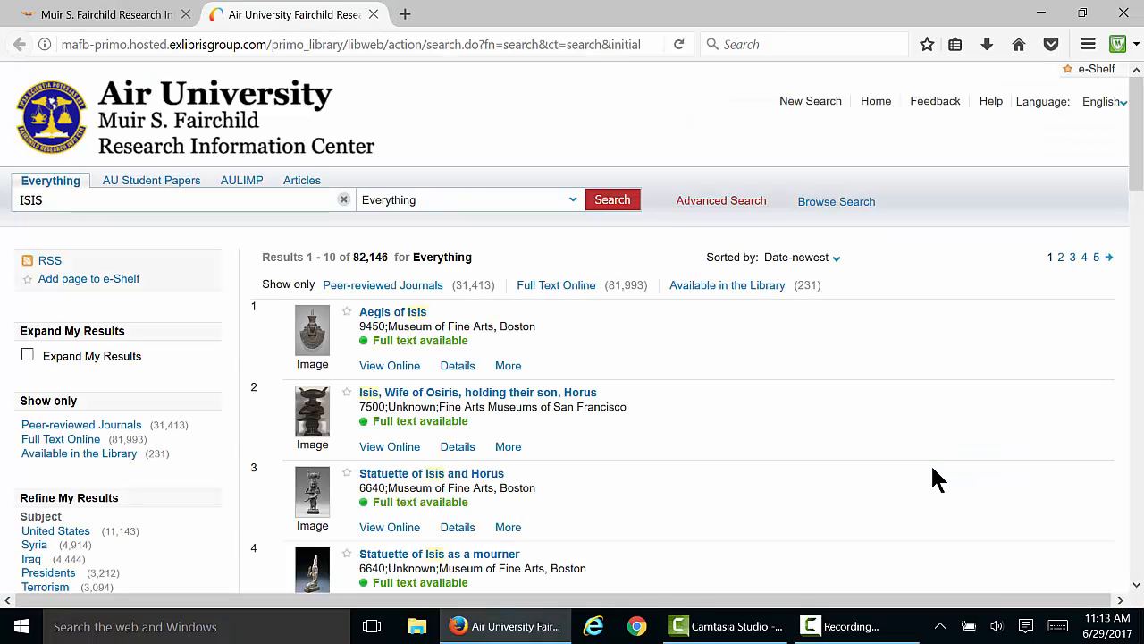
{"action": "mouse_move", "coordinate": [400, 424]}
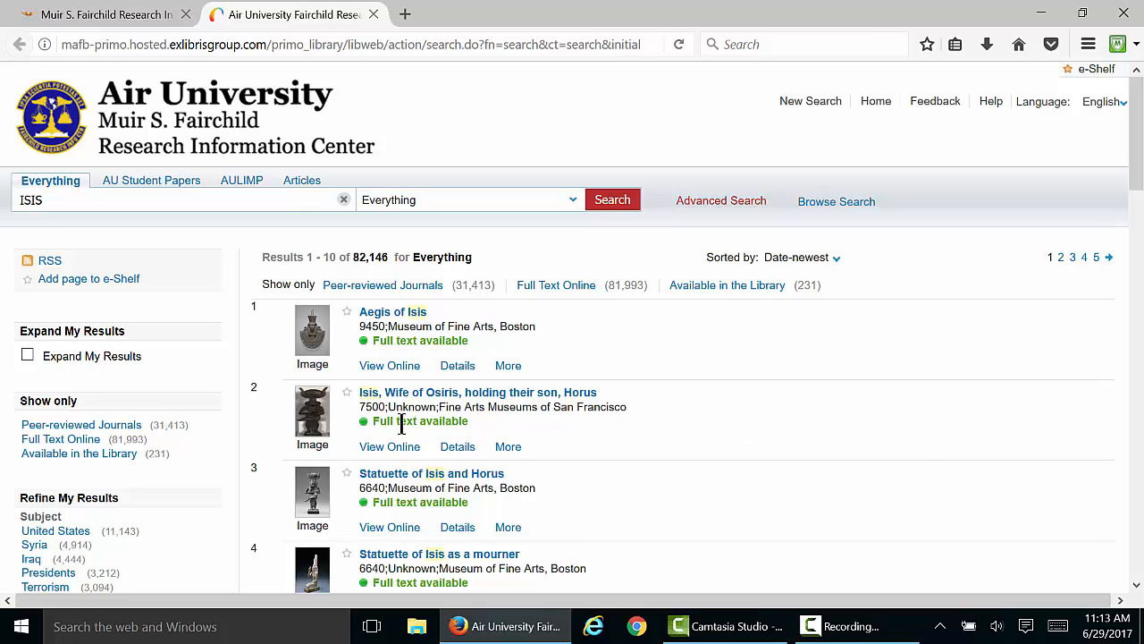
{"action": "mouse_move", "coordinate": [206, 443]}
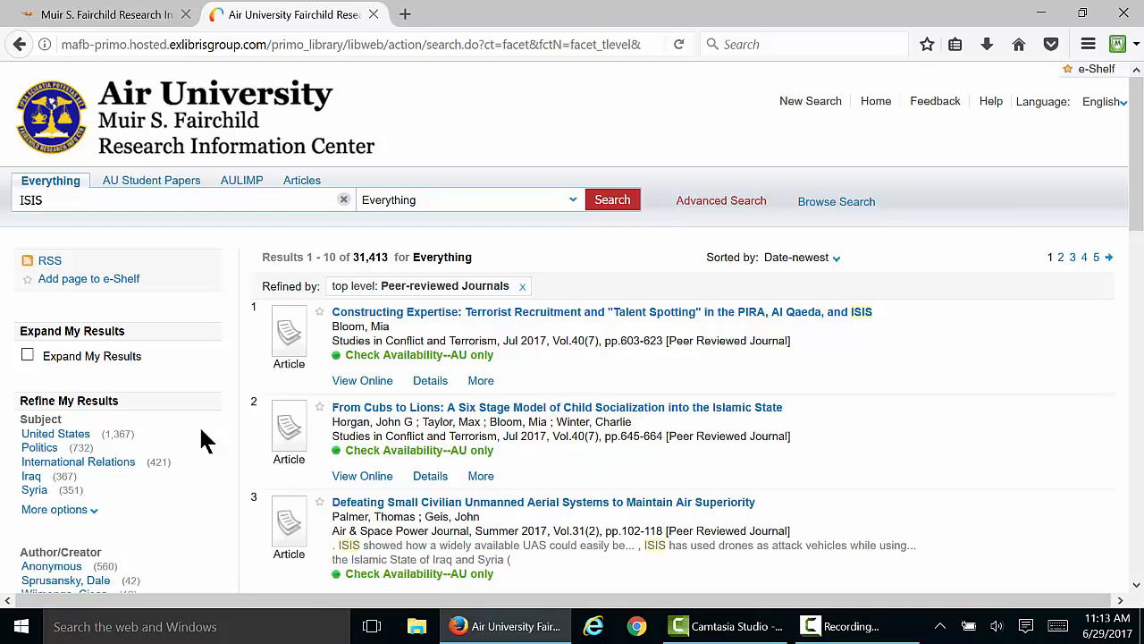
Add the Articles resource-type filter, cutting results to 15,594
{"action": "scroll", "scroll_direction": "down", "scroll_amount": 3}
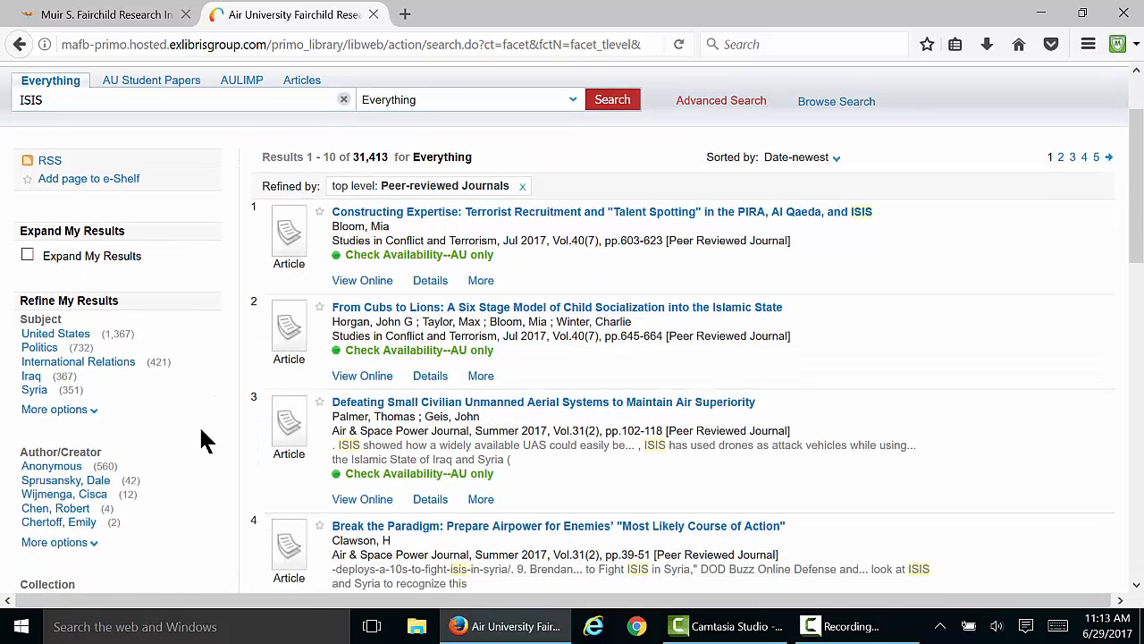
{"action": "scroll", "scroll_direction": "down", "scroll_amount": 3}
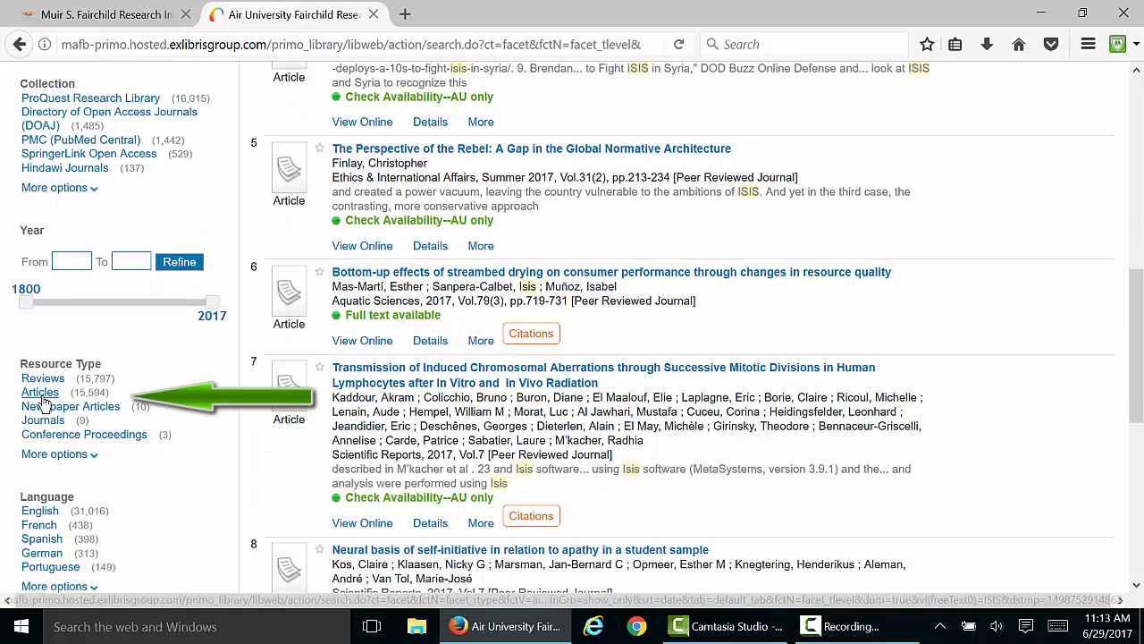
{"action": "left_click", "coordinate": [40, 391]}
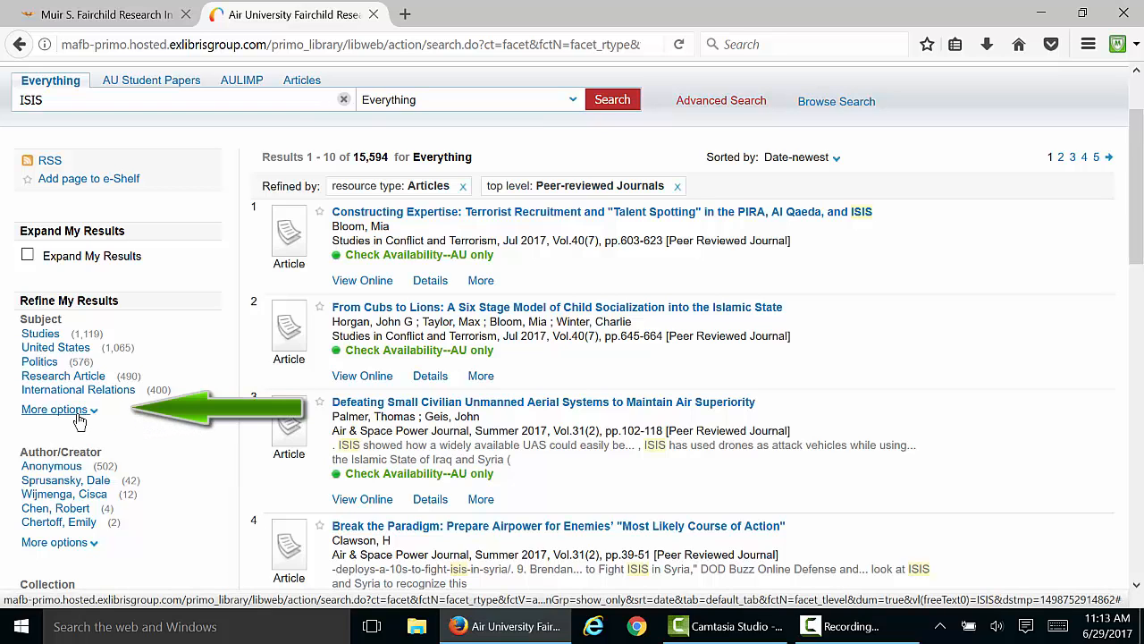
Include the subject 'Islamic State of Iraq & the Levant', leaving 126 results
{"action": "left_click", "coordinate": [54, 409]}
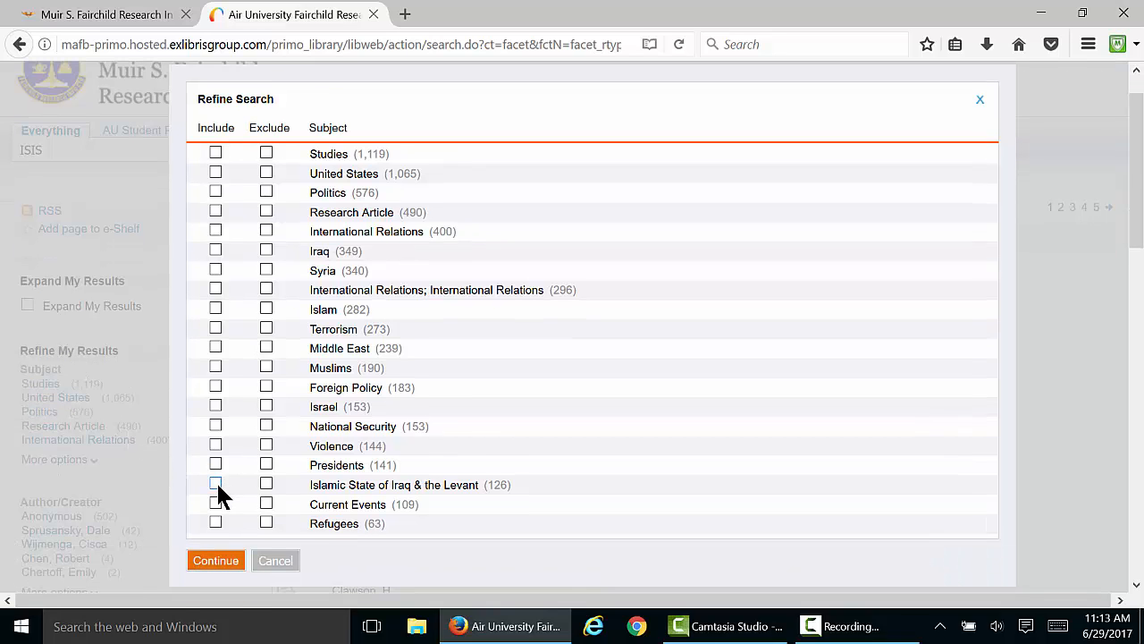
{"action": "left_click", "coordinate": [214, 483]}
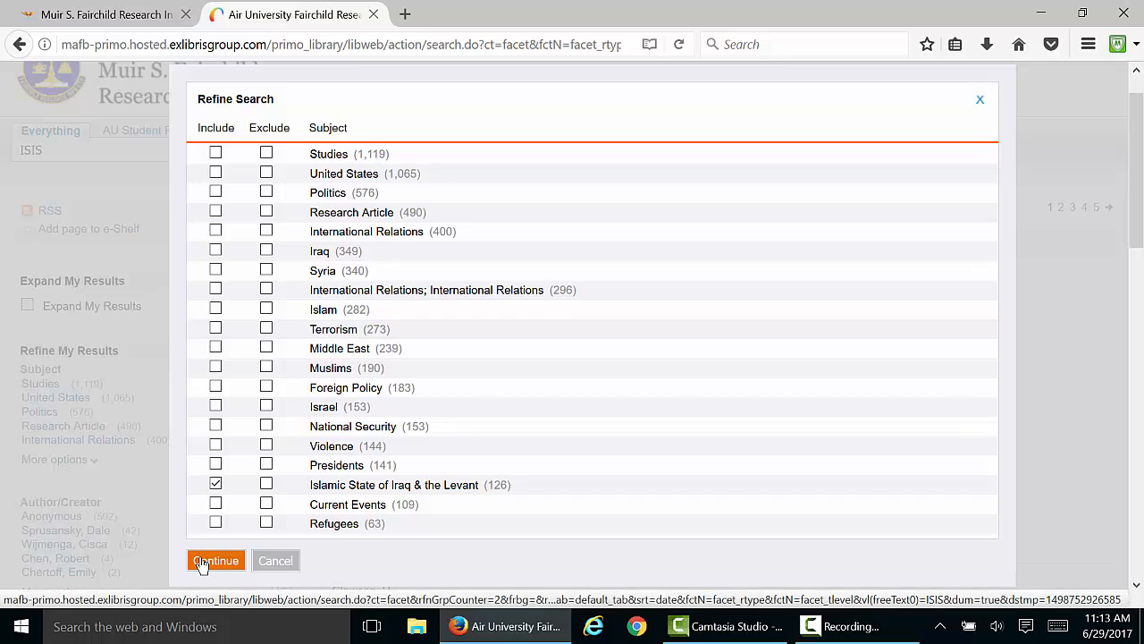
{"action": "left_click", "coordinate": [216, 560]}
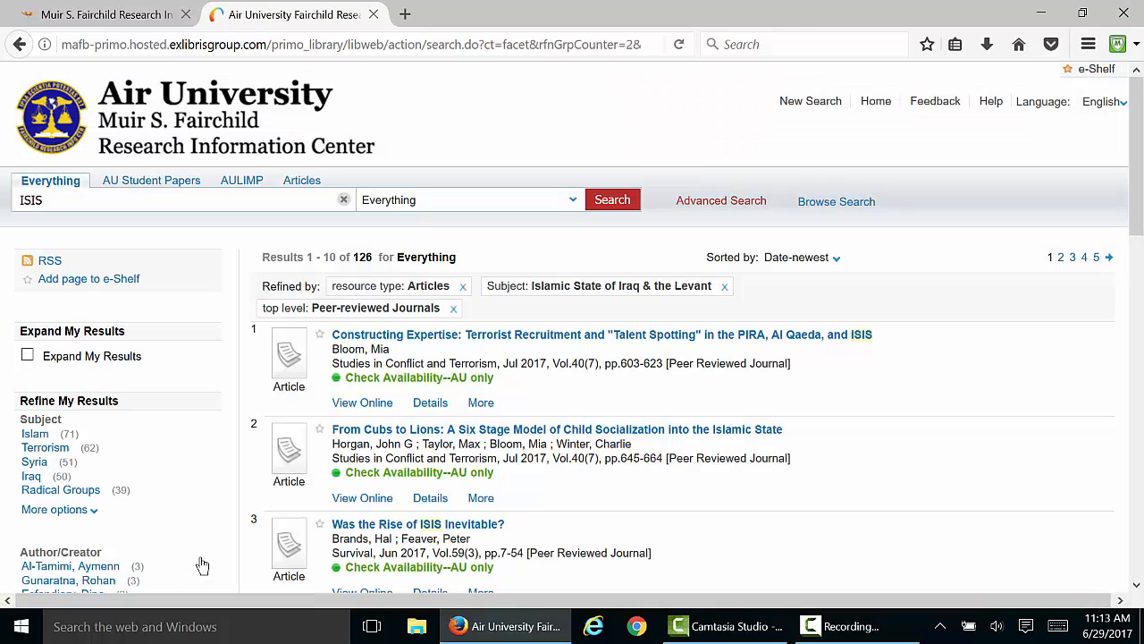
Limit publication year to 2017 through 2017, leaving 25 results
{"action": "scroll", "scroll_direction": "down", "scroll_amount": 3}
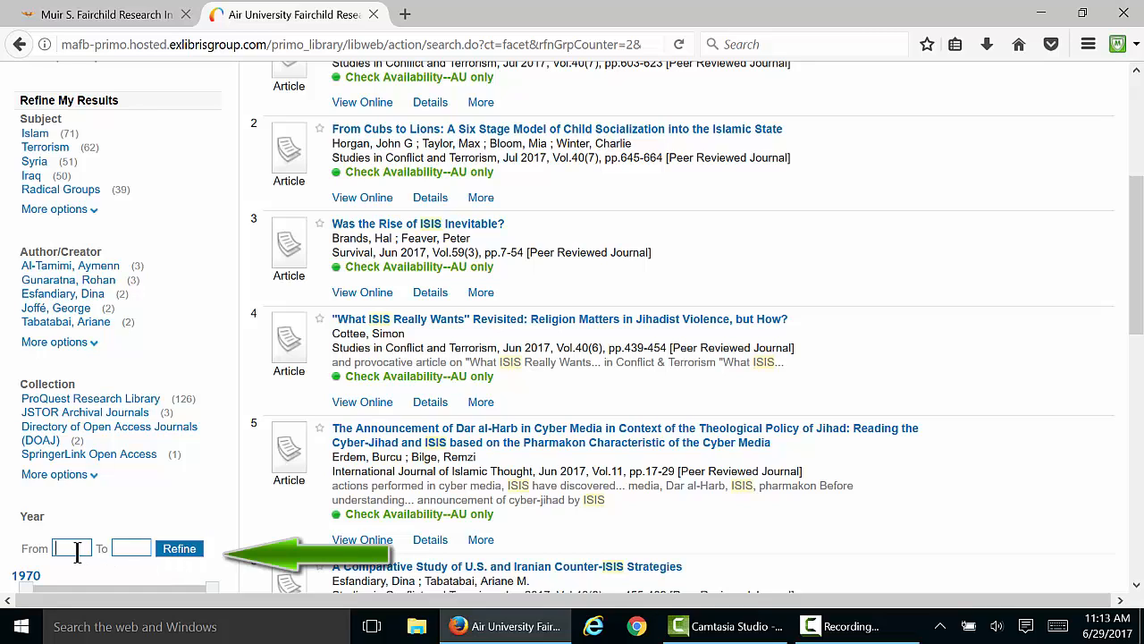
{"action": "type", "text": "201"}
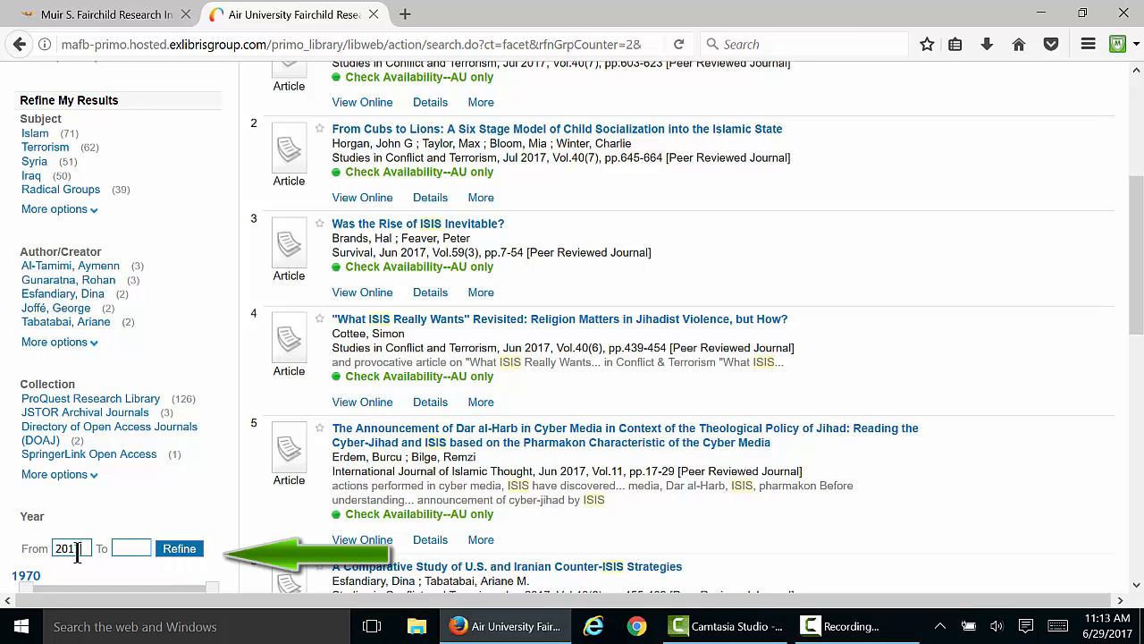
{"action": "left_click", "coordinate": [179, 548]}
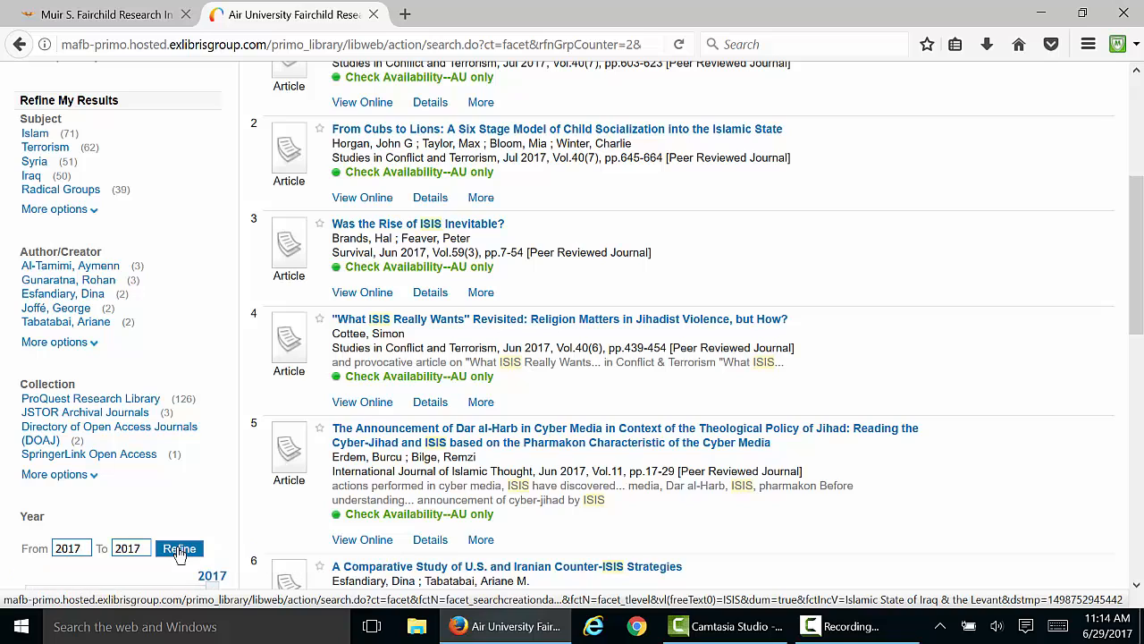
{"action": "left_click", "coordinate": [179, 548]}
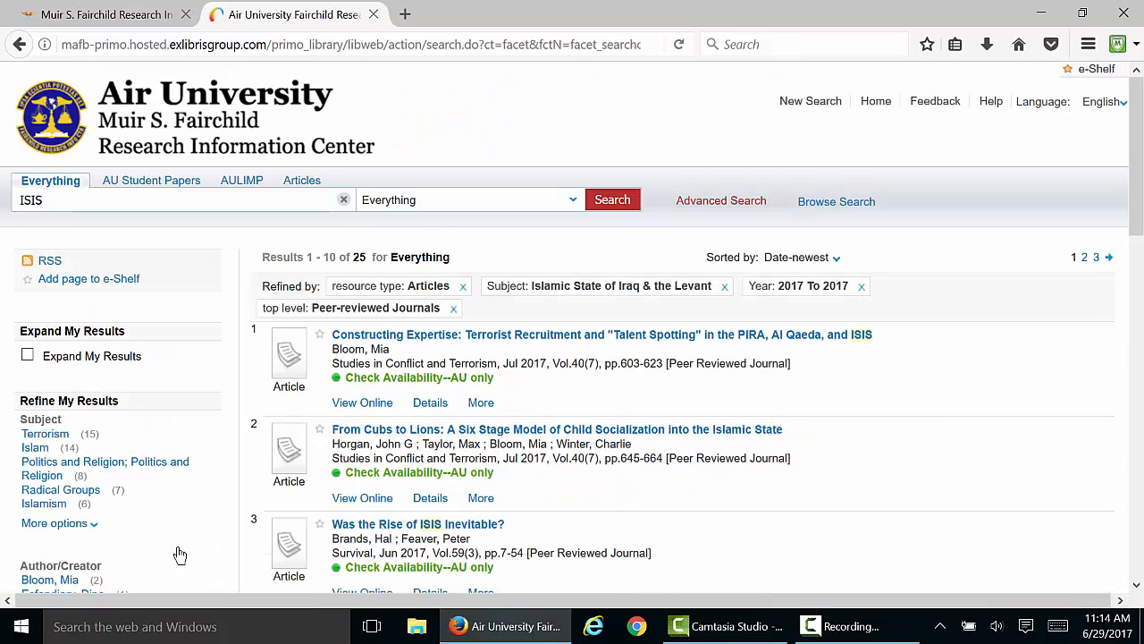
{"action": "scroll", "scroll_direction": "down", "scroll_amount": 3}
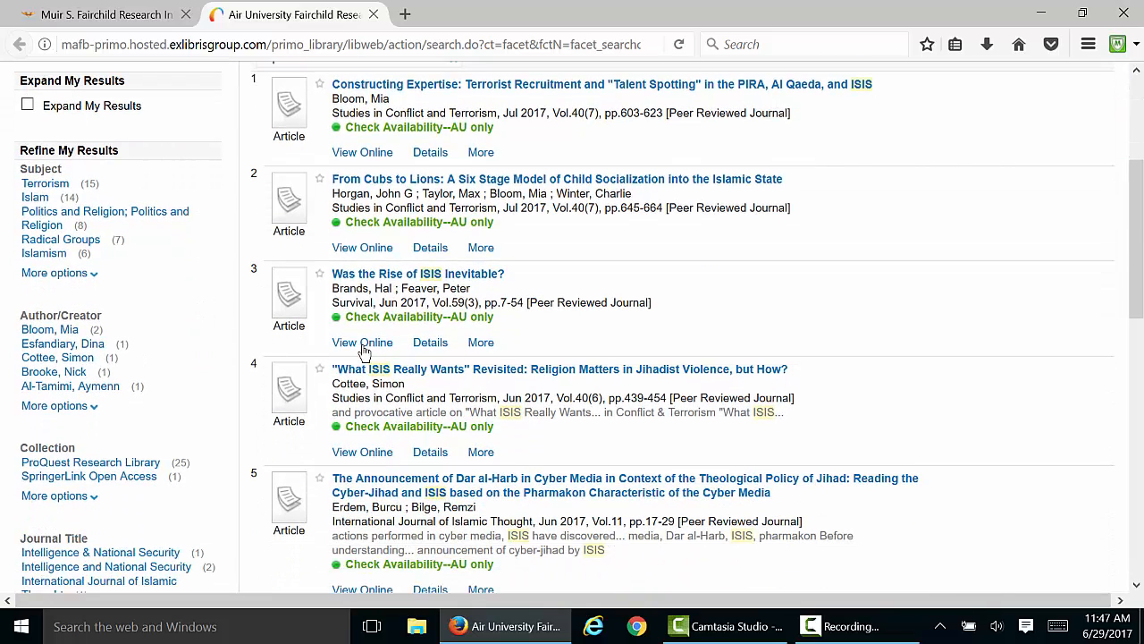
Follow the Taylor & Francis full-text link for 'Was the Rise of ISIS Inevitable?'
{"action": "left_click", "coordinate": [430, 342]}
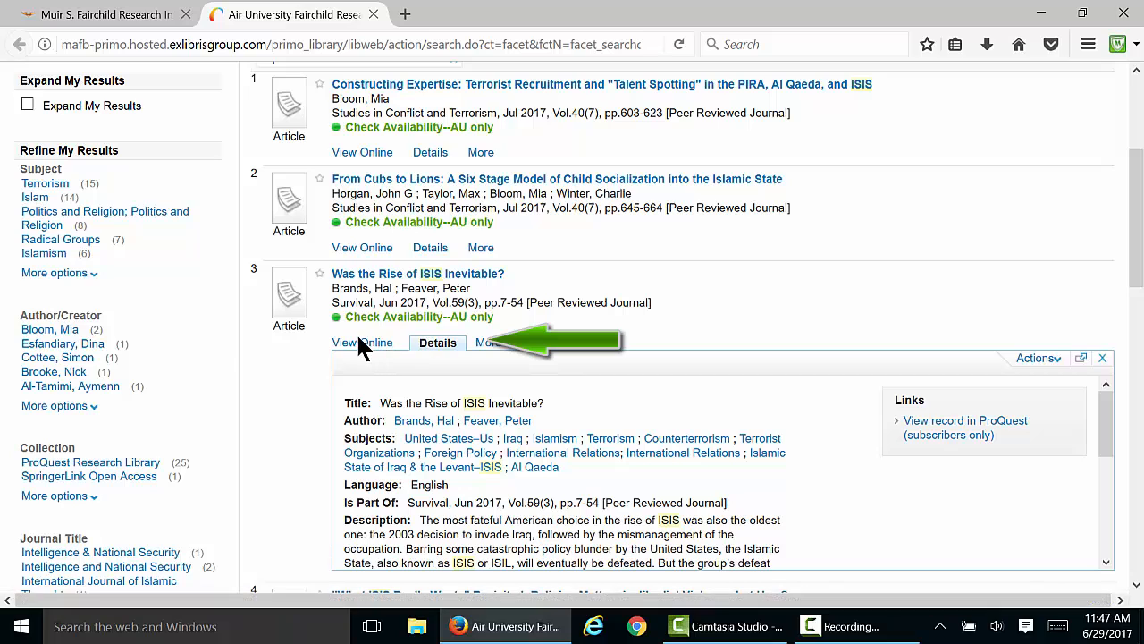
{"action": "left_click", "coordinate": [362, 342]}
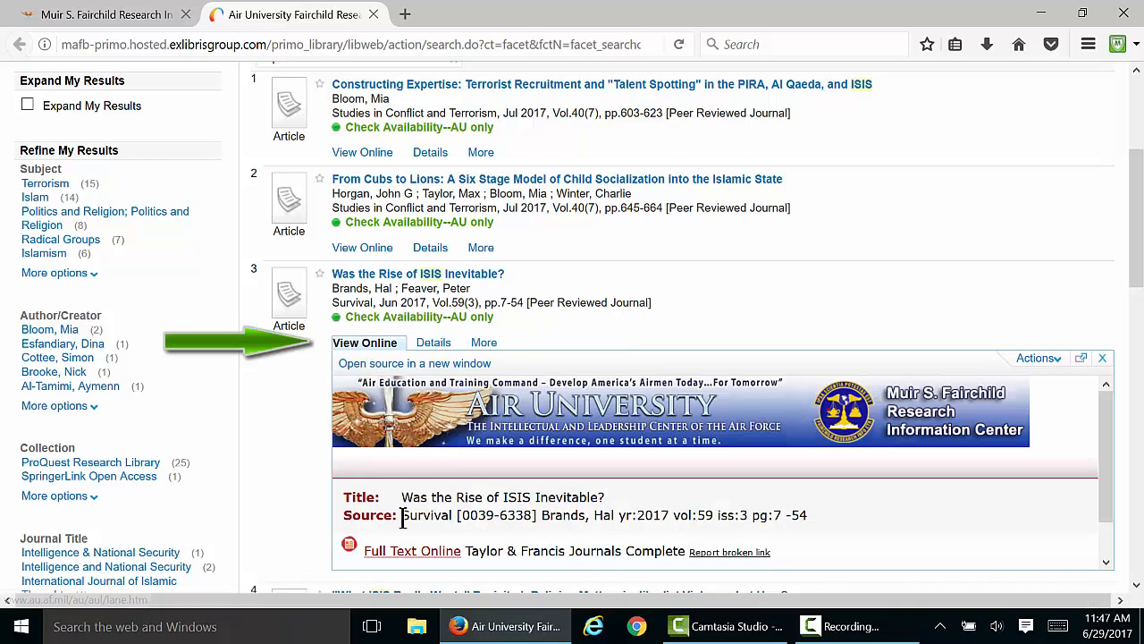
{"action": "left_click", "coordinate": [411, 550]}
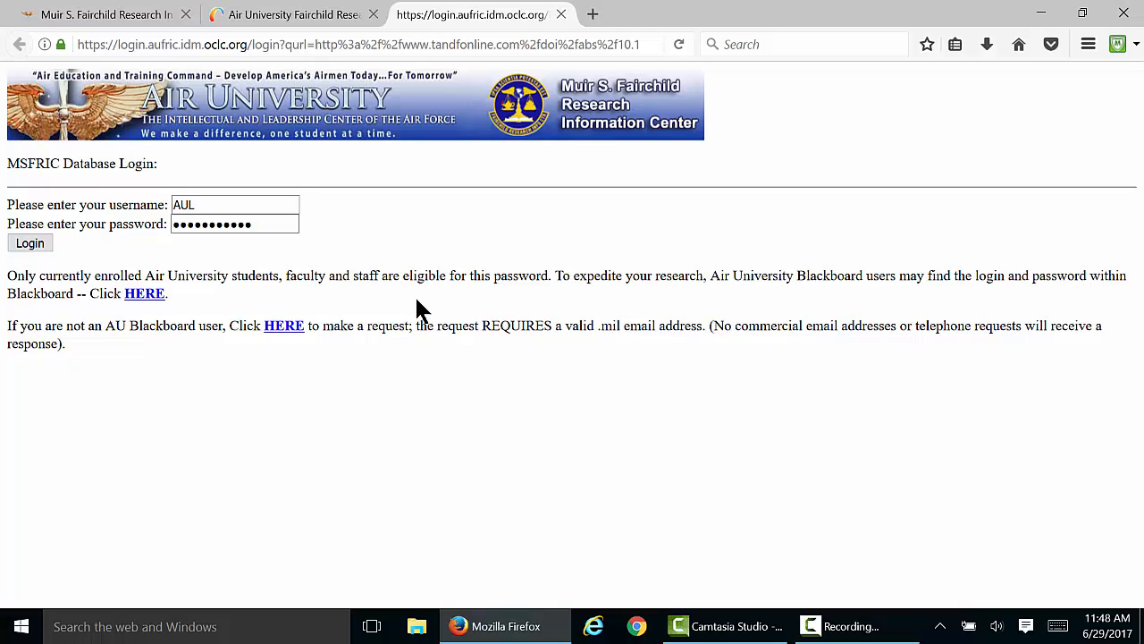
{"action": "mouse_move", "coordinate": [189, 302]}
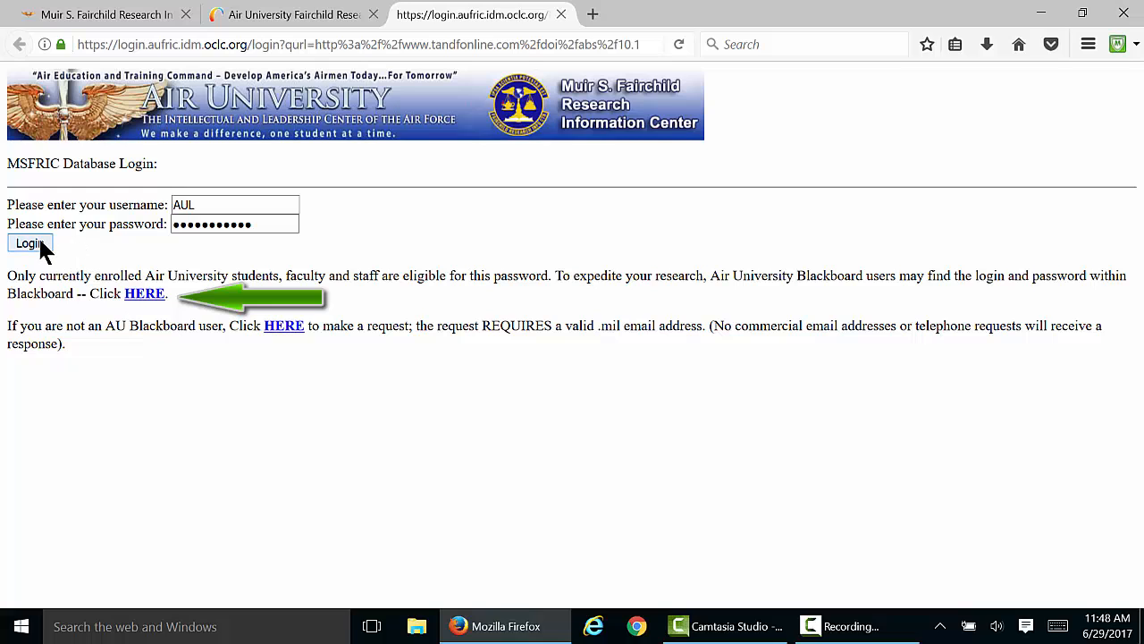
Submit the pre-filled MSFRIC database login credentials
{"action": "left_click", "coordinate": [29, 244]}
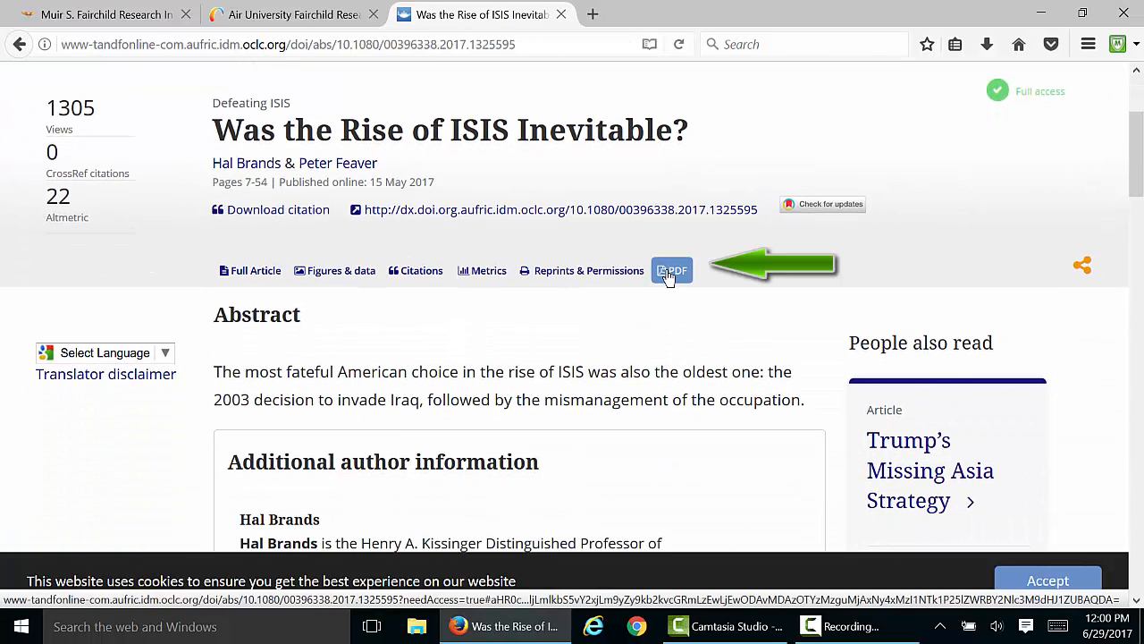
Download 'Was the Rise of ISIS Inevitable?' as a PDF
{"action": "left_click", "coordinate": [671, 270]}
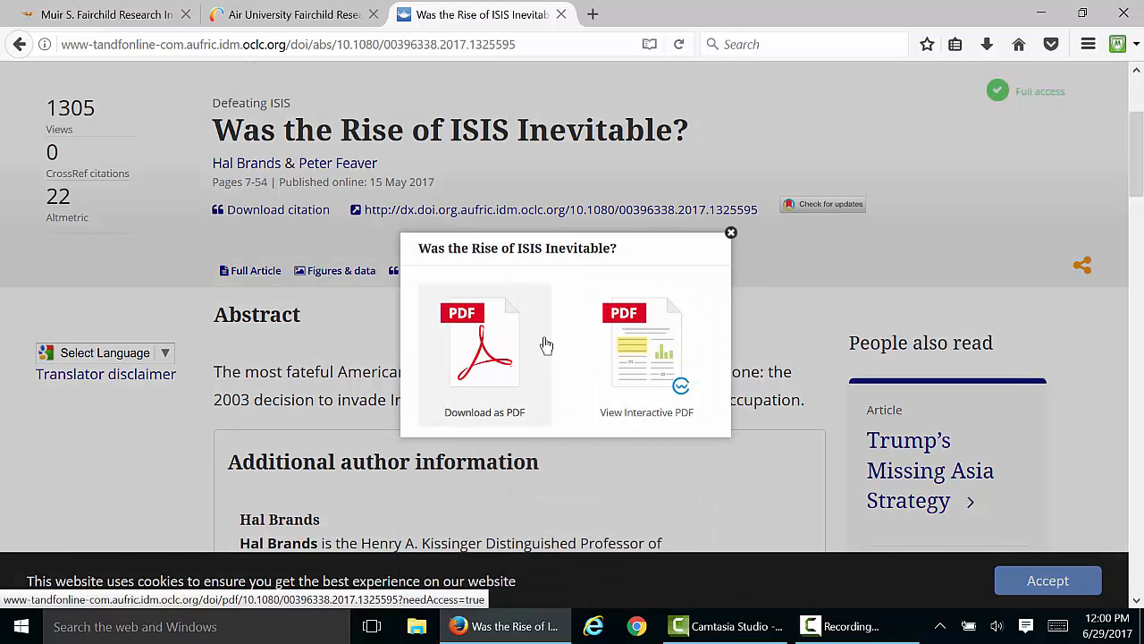
{"action": "left_click", "coordinate": [484, 349]}
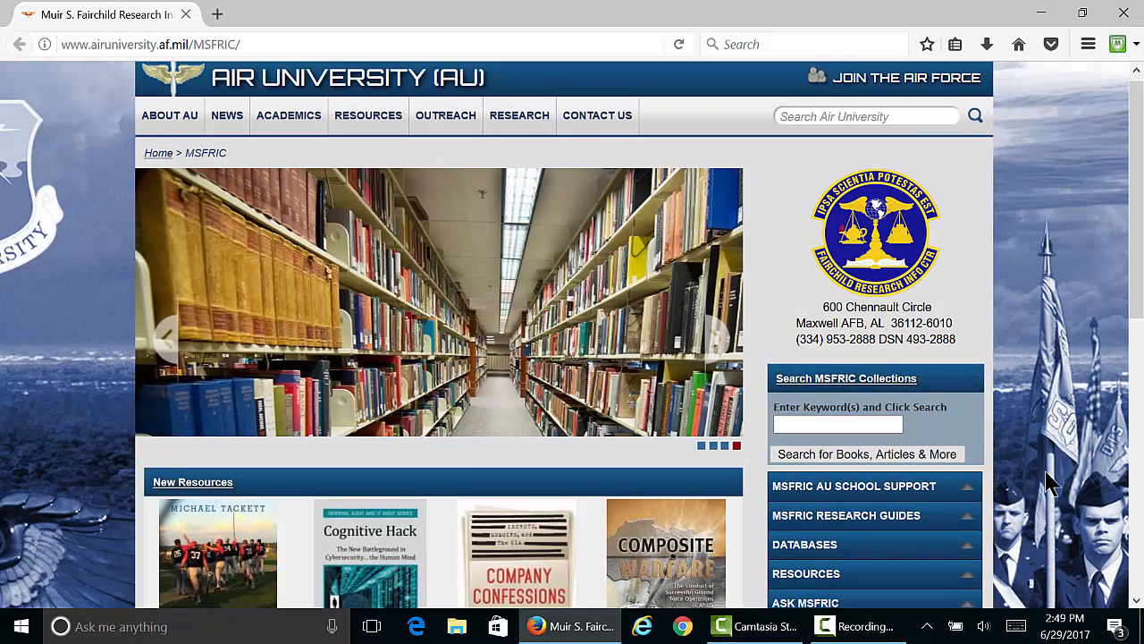
Scroll the MSFRIC homepage to the expanded Ask MSFRIC call and text contacts
{"action": "scroll", "scroll_direction": "down", "scroll_amount": 3}
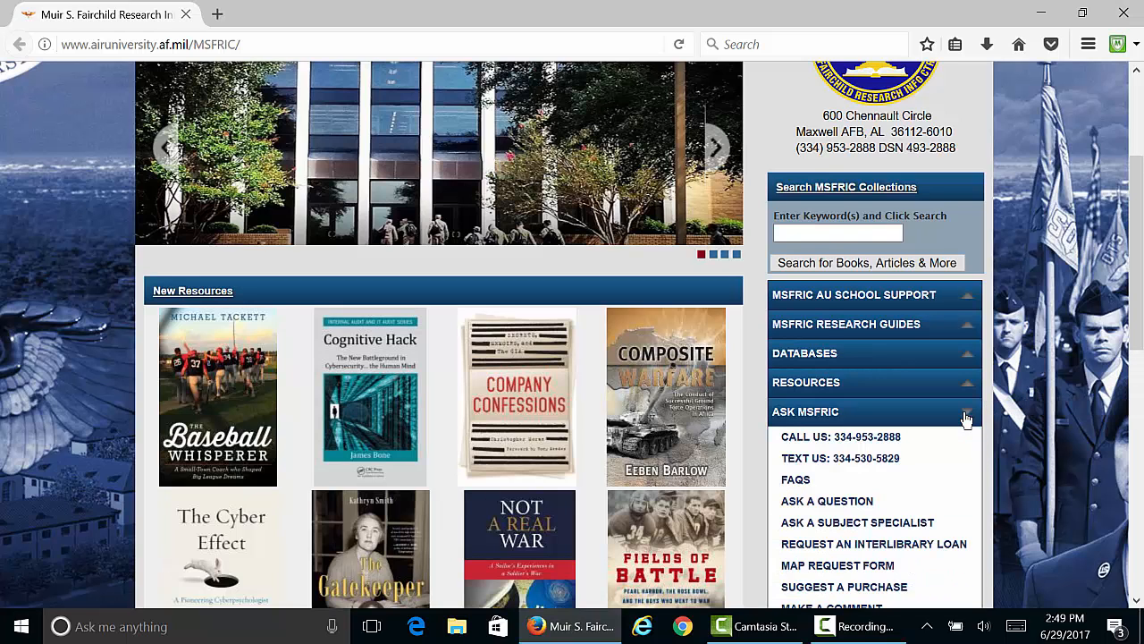
{"action": "scroll", "scroll_direction": "down", "scroll_amount": 3}
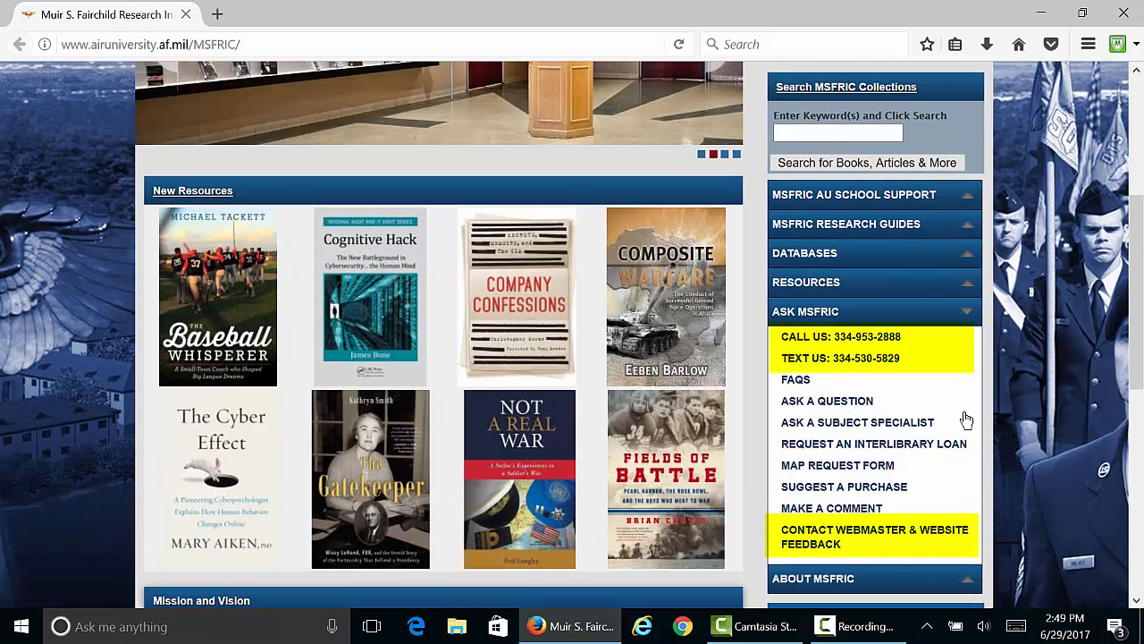